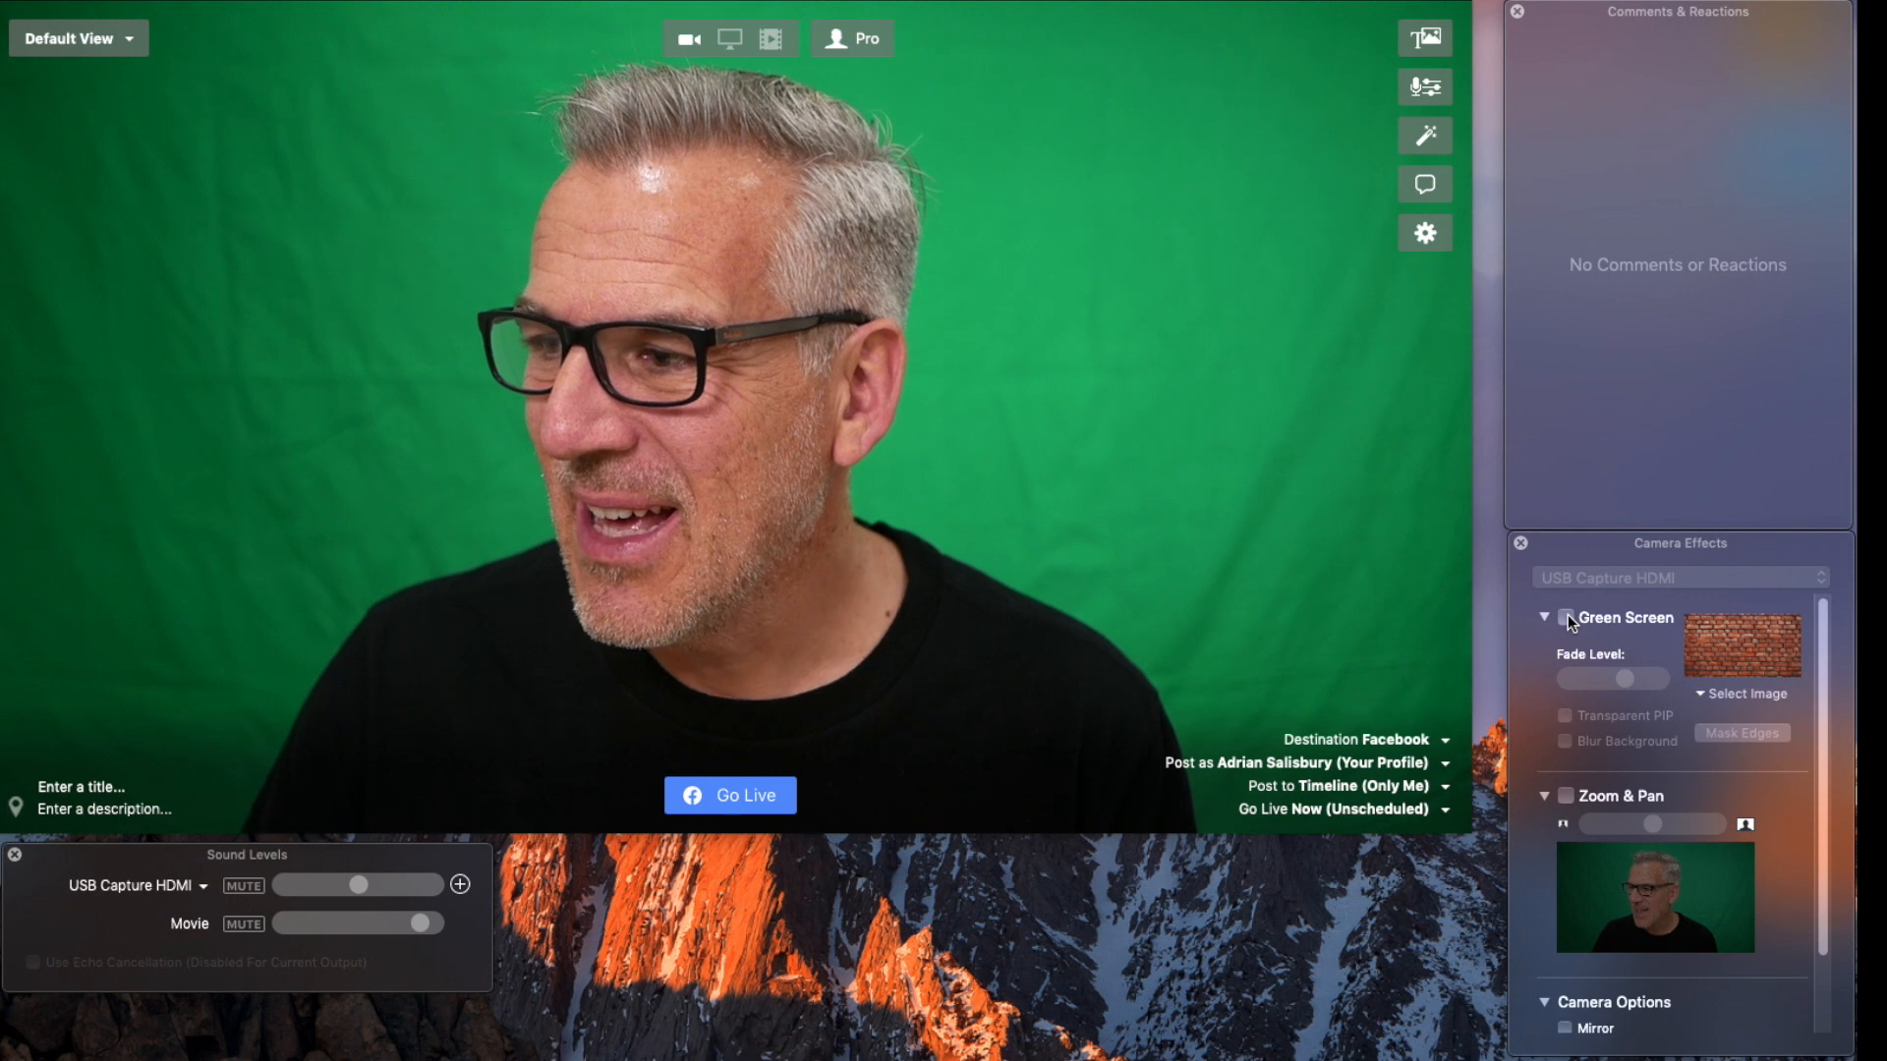
- Enable Green Screen keying, replacing the green backdrop with the brick wall image
{"action": "left_click", "coordinate": [1566, 617]}
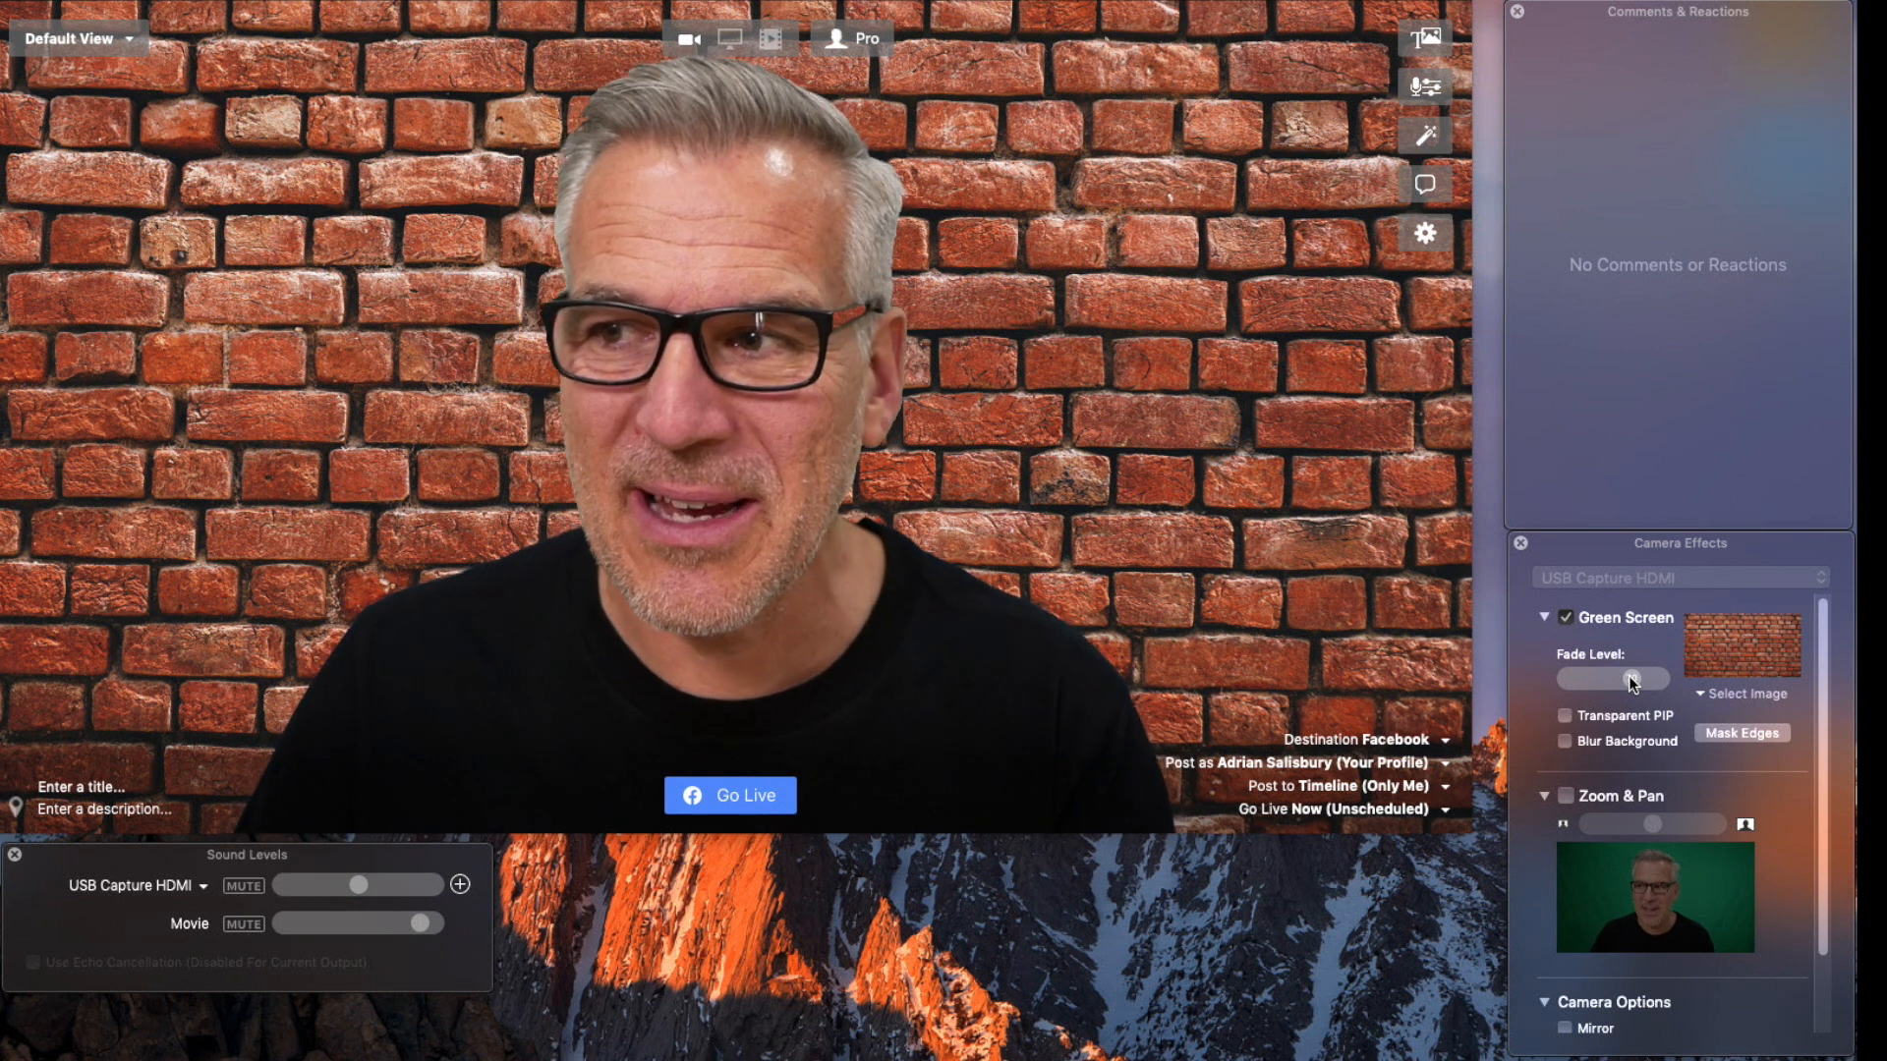
{"action": "left_click", "coordinate": [1742, 693]}
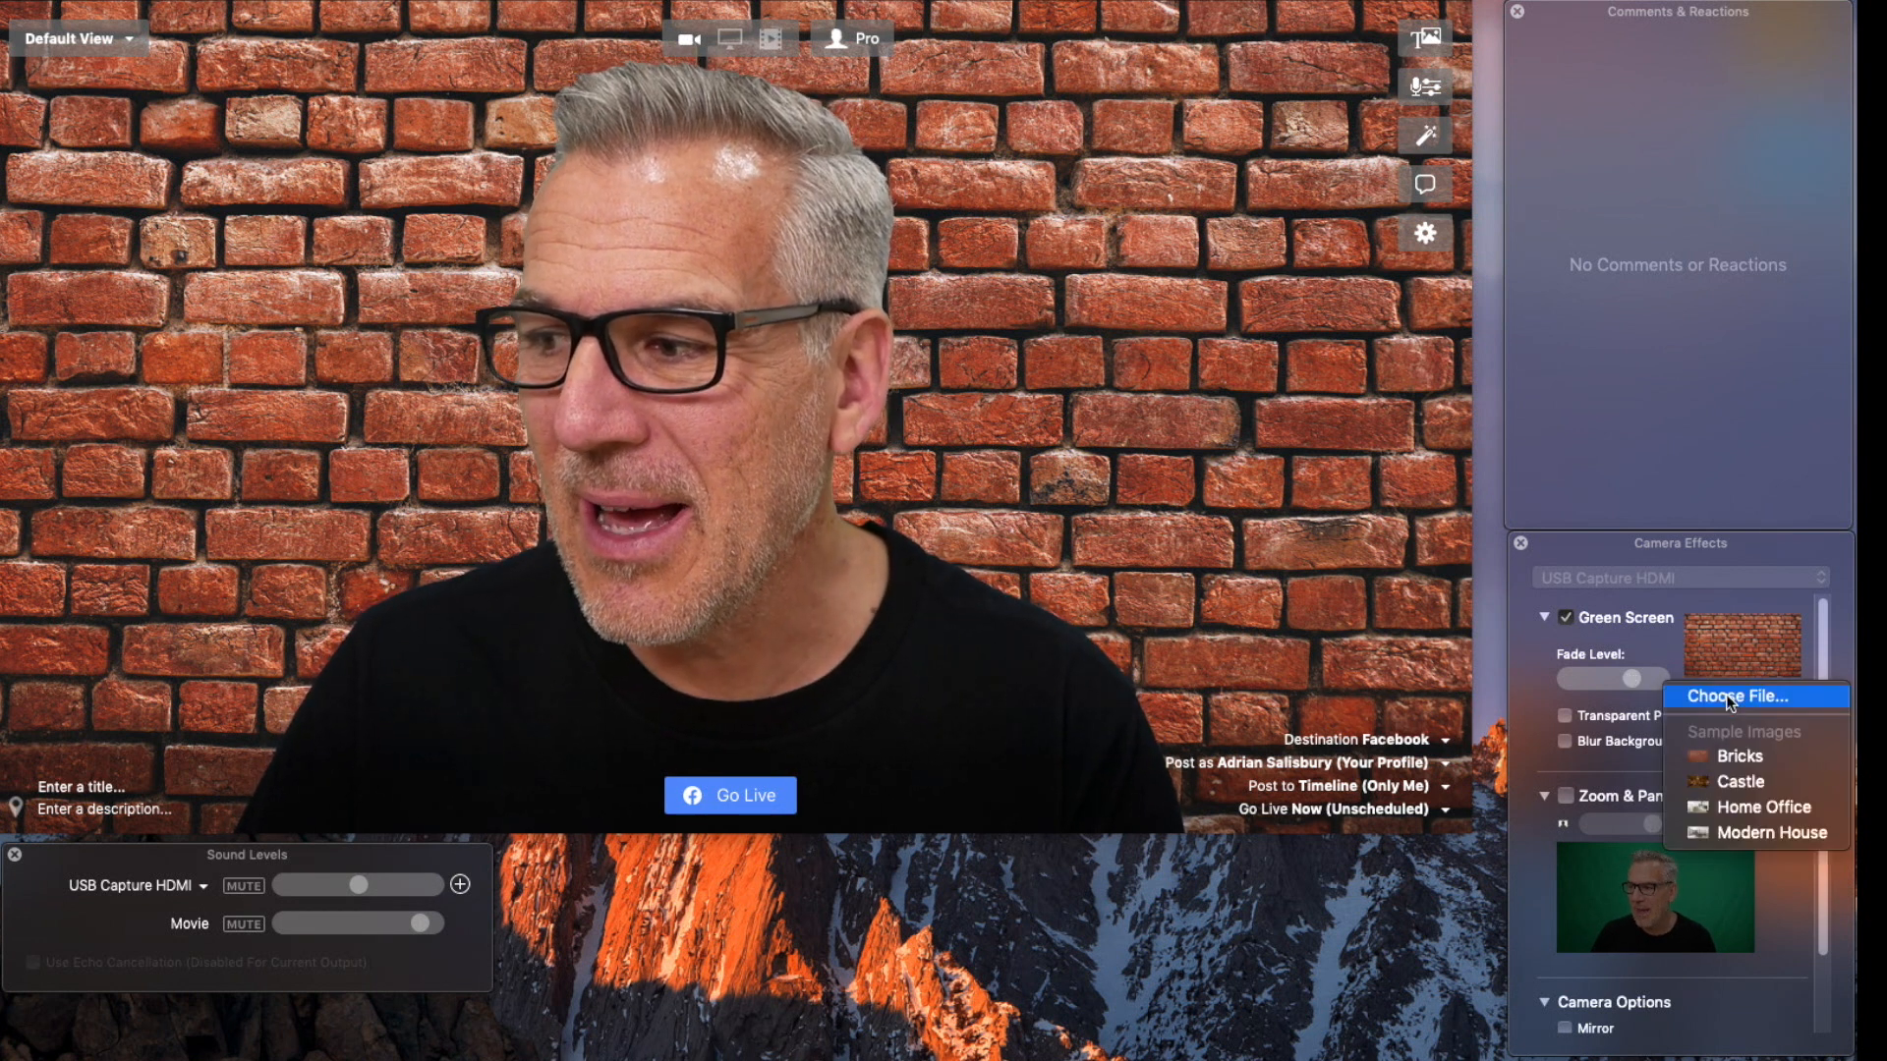
- Swap the keyed background to the Castle sample, then to the Home Office sample
{"action": "left_click", "coordinate": [1740, 781]}
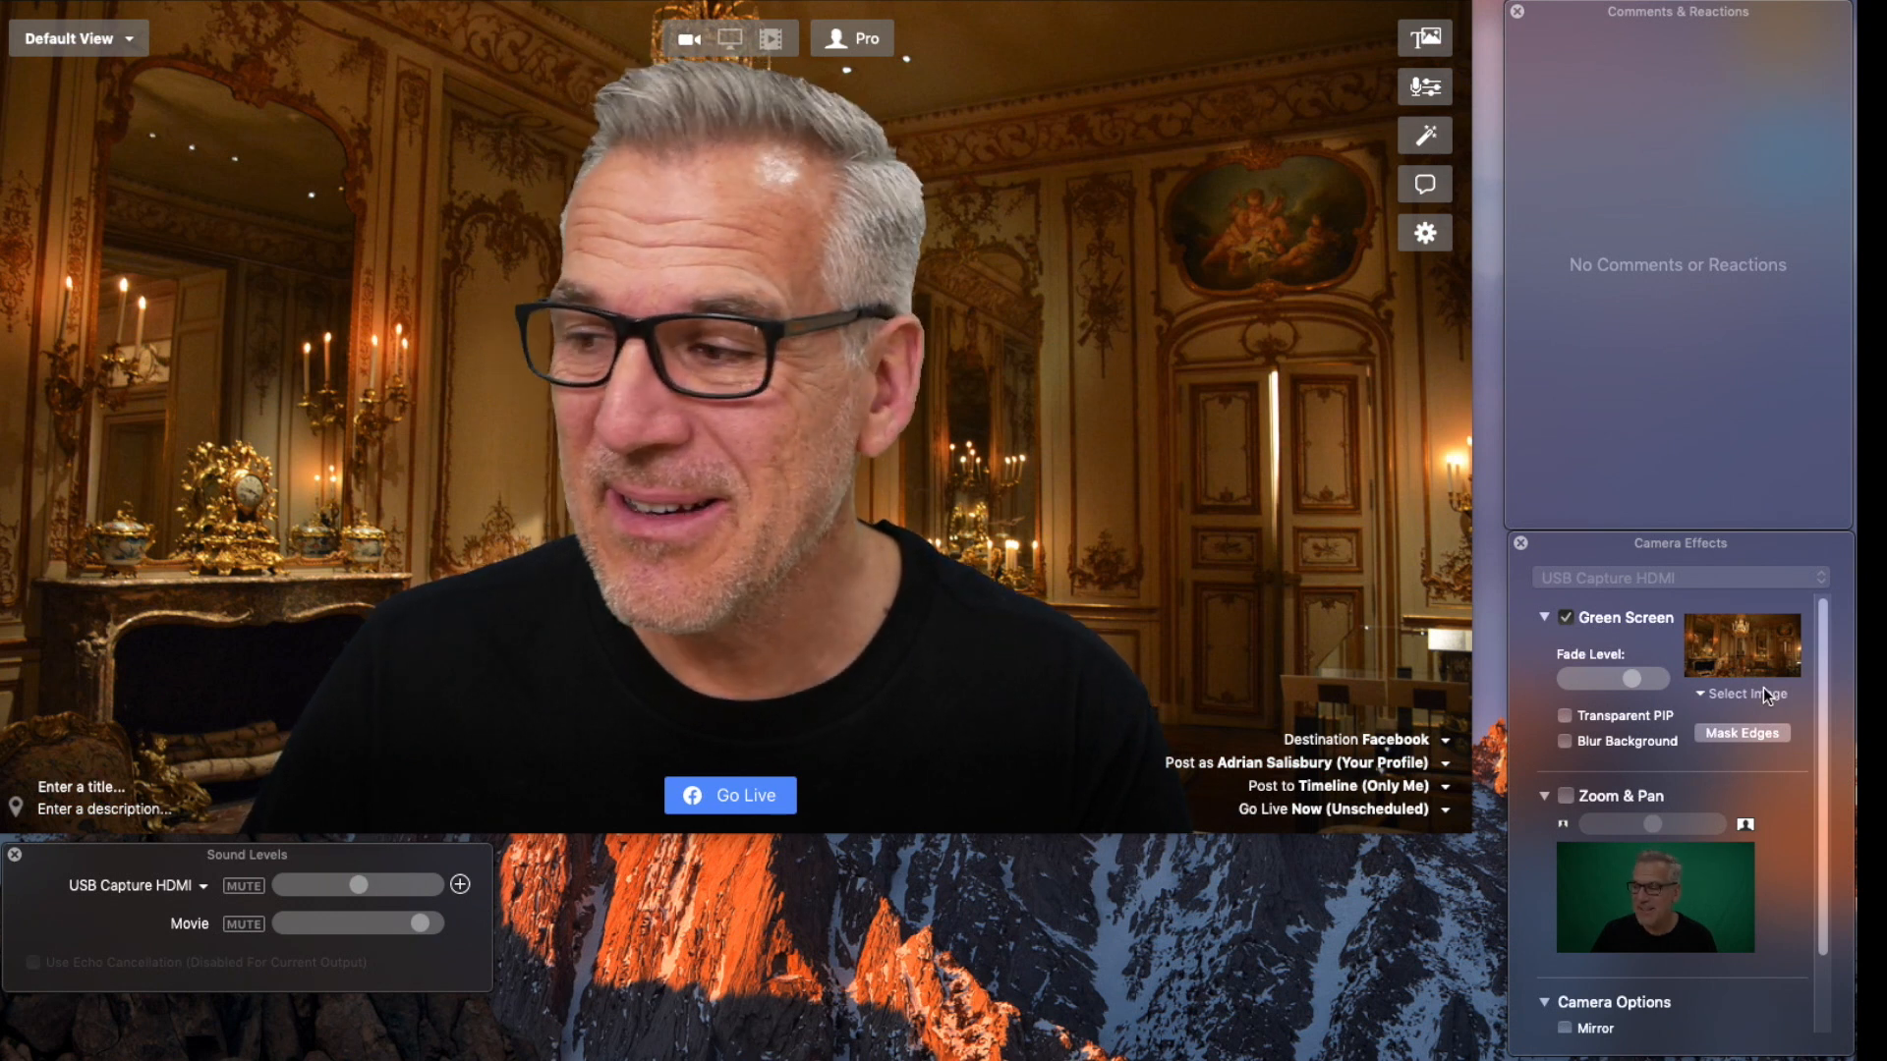
{"action": "left_click", "coordinate": [1740, 694]}
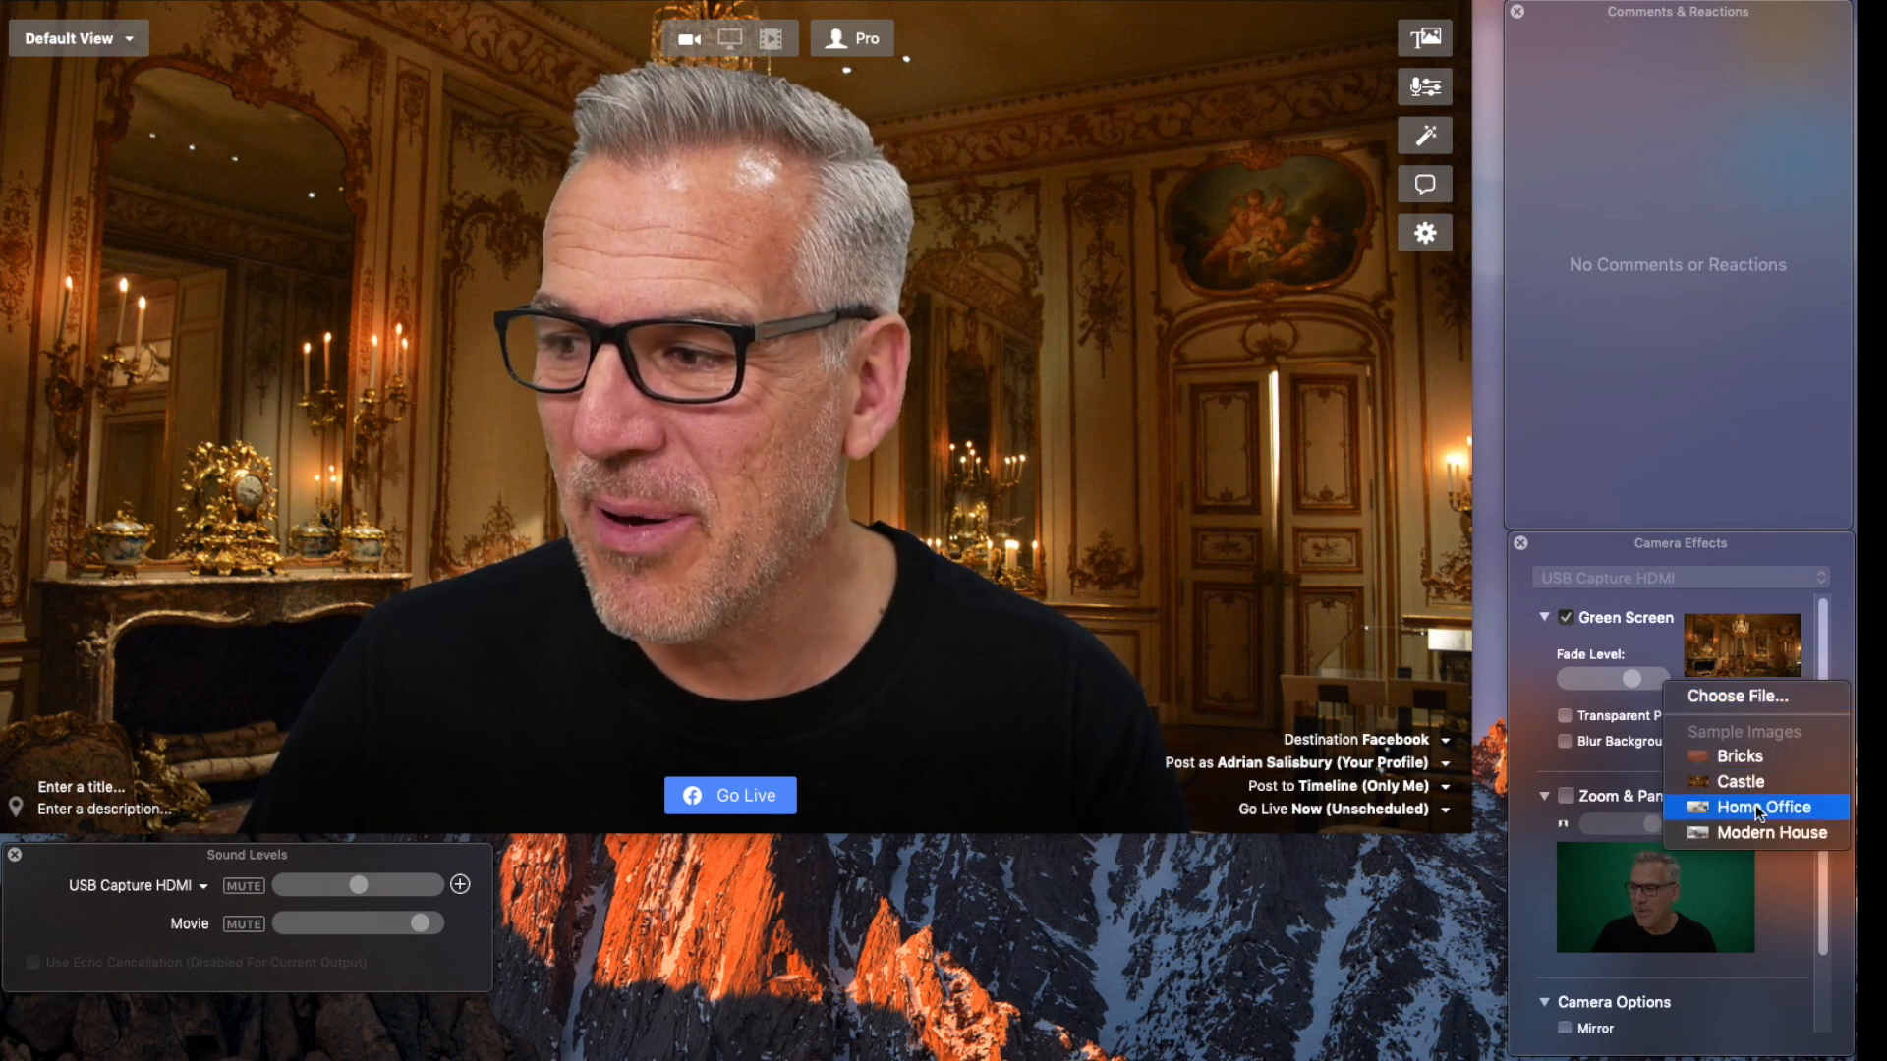
{"action": "left_click", "coordinate": [1779, 808]}
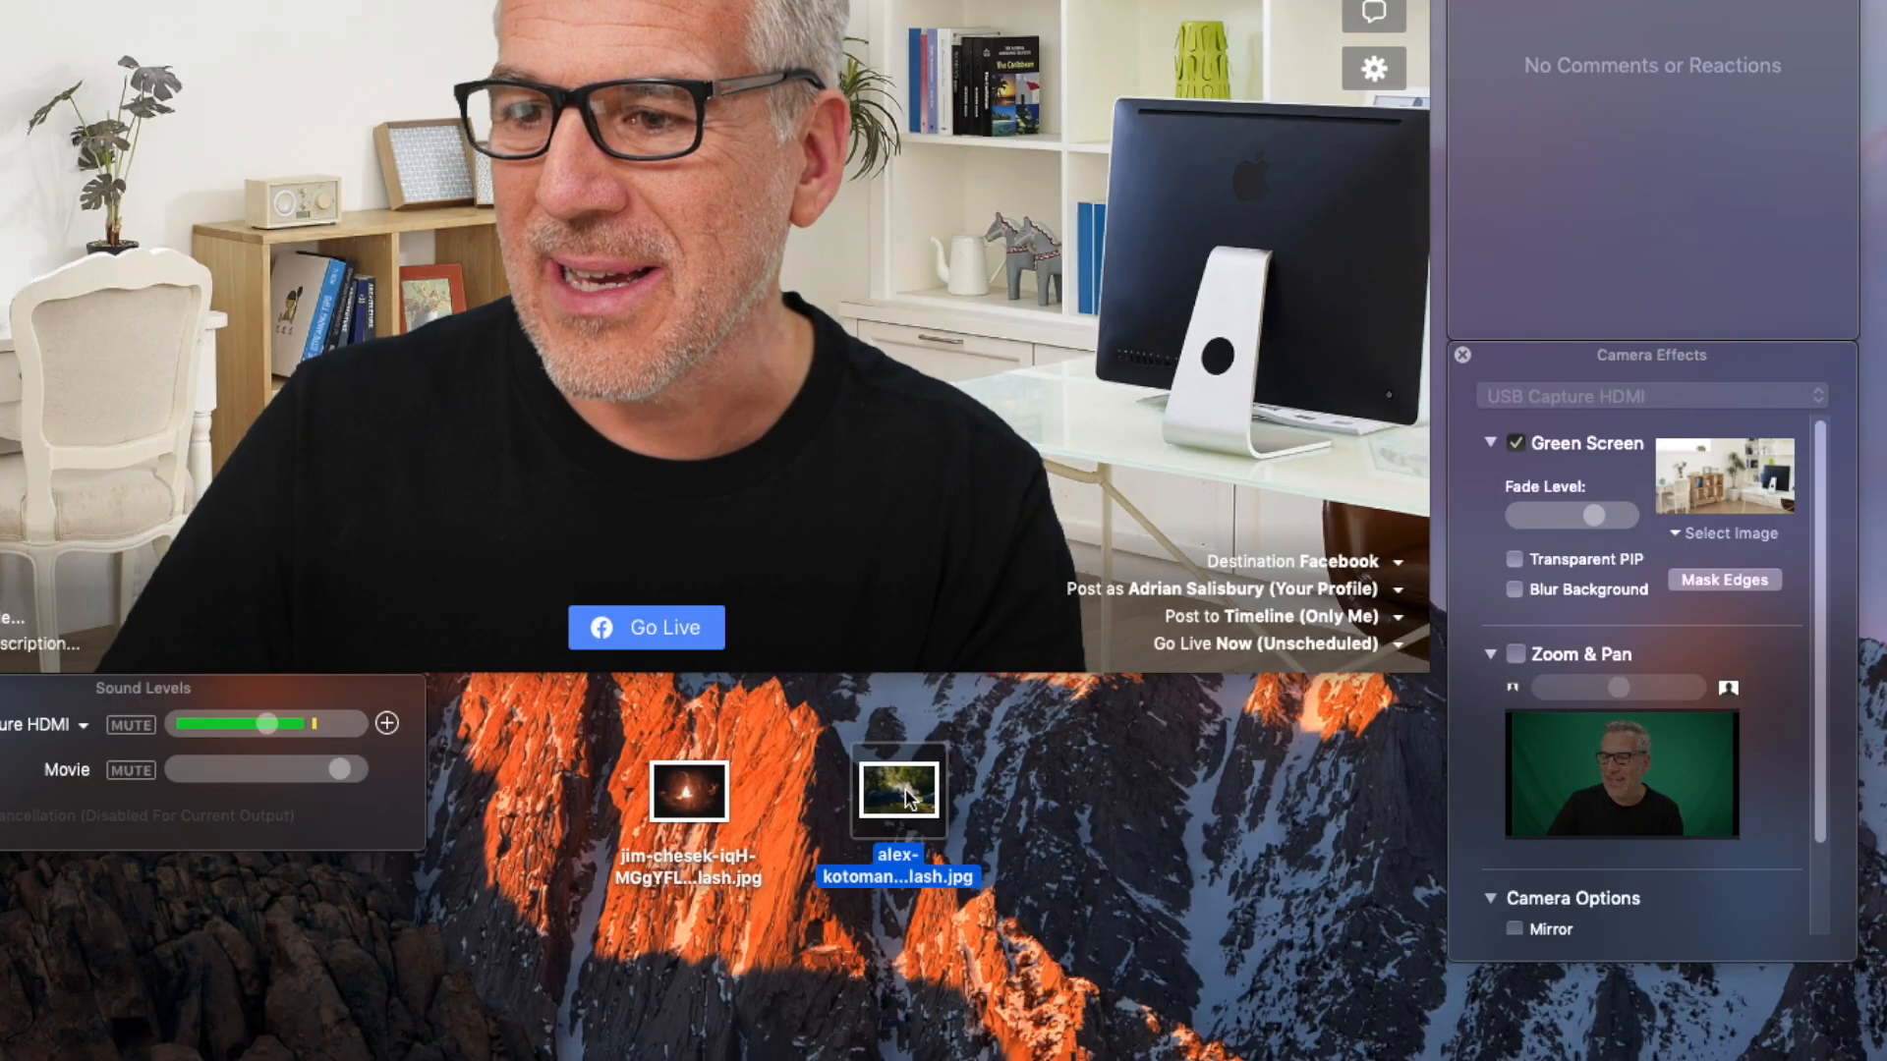
{"action": "left_click", "coordinate": [899, 792]}
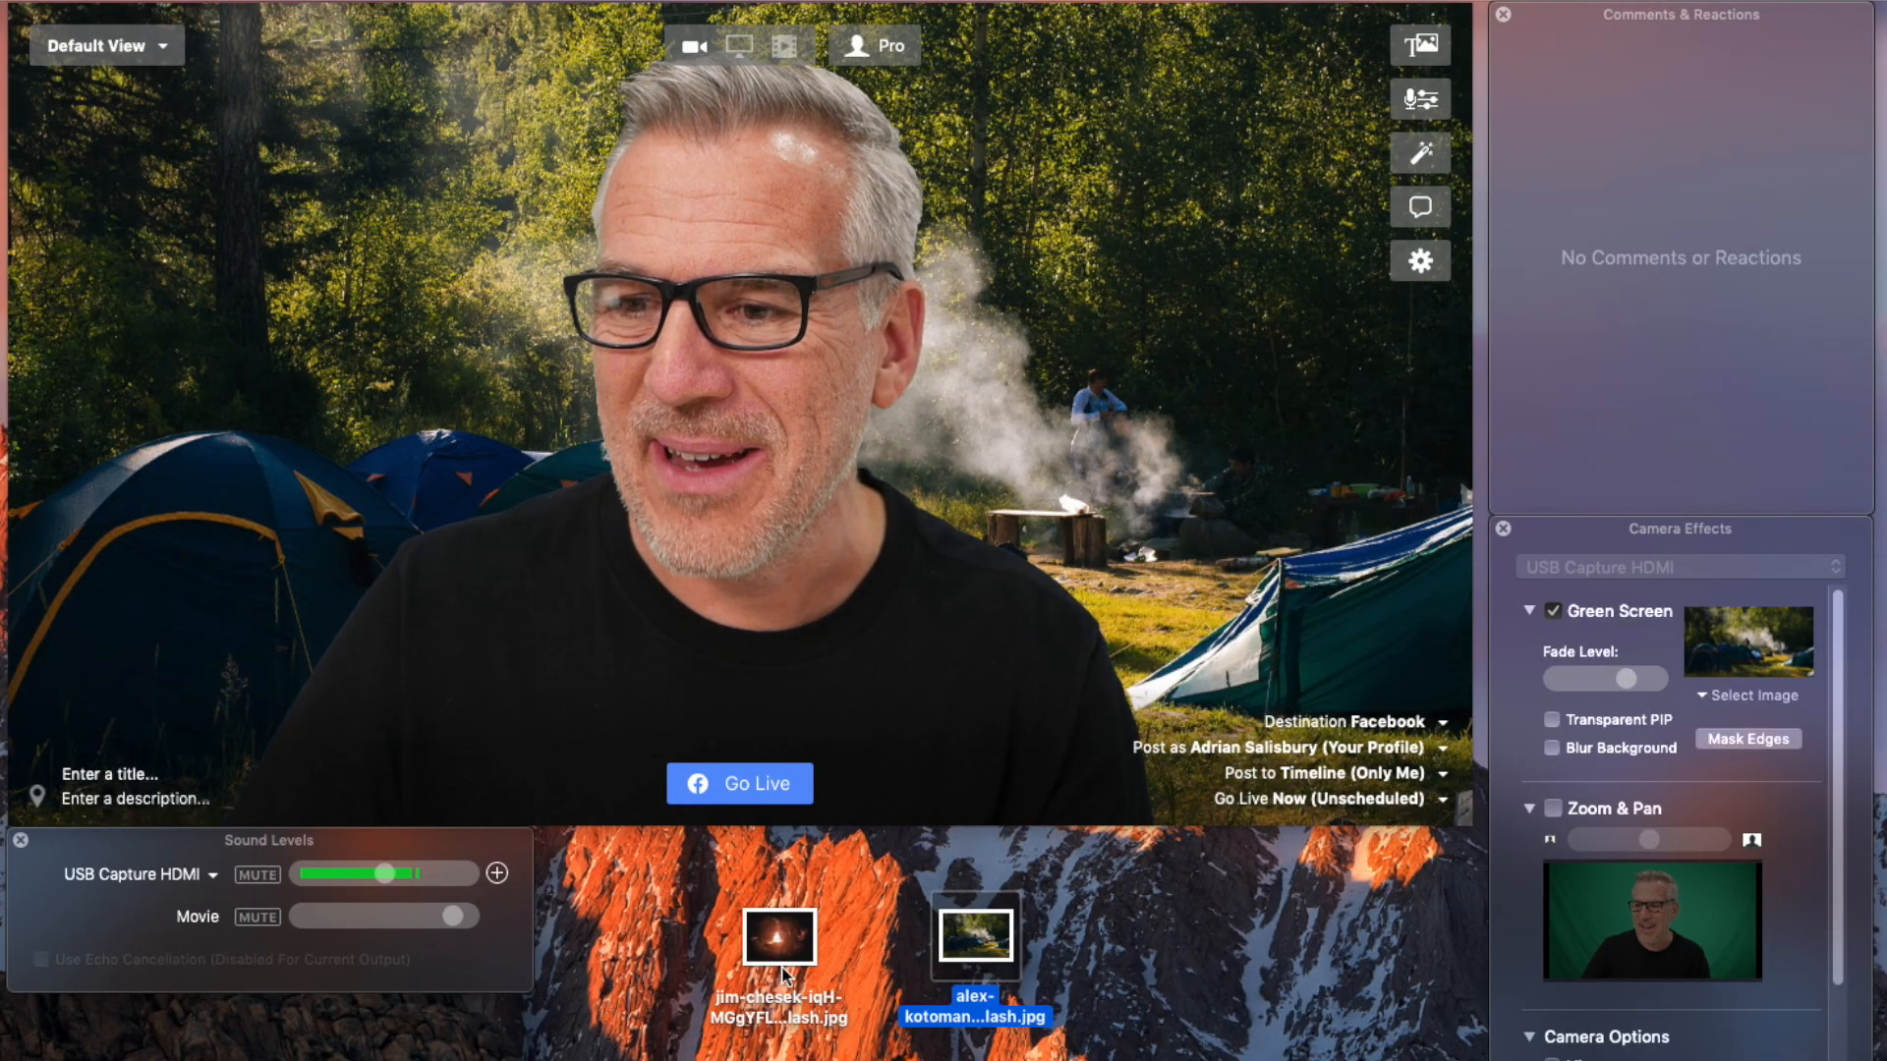
{"action": "left_click_drag", "start_coordinate": [778, 937], "coordinate": [1706, 637]}
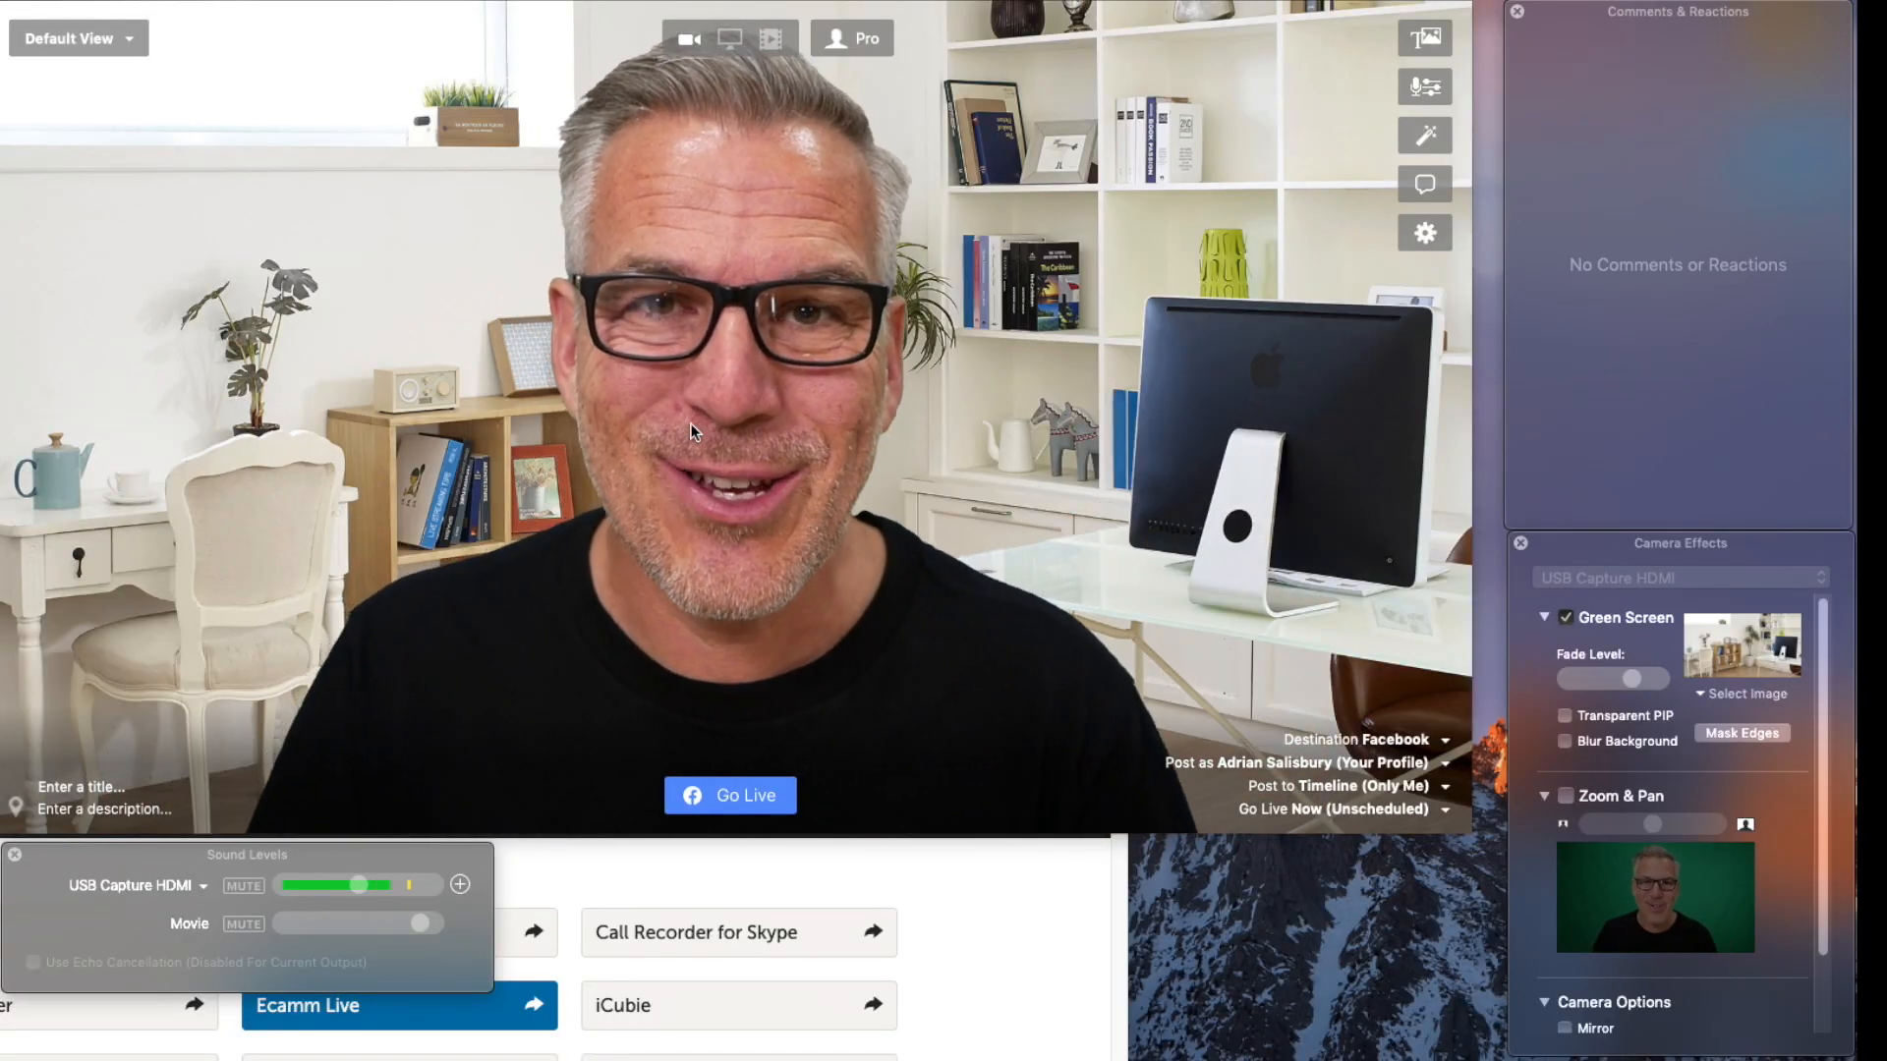
- Show the camera as a Wide (16:9) picture-in-picture with Green Screen keying re-enabled
{"action": "left_click", "coordinate": [729, 37]}
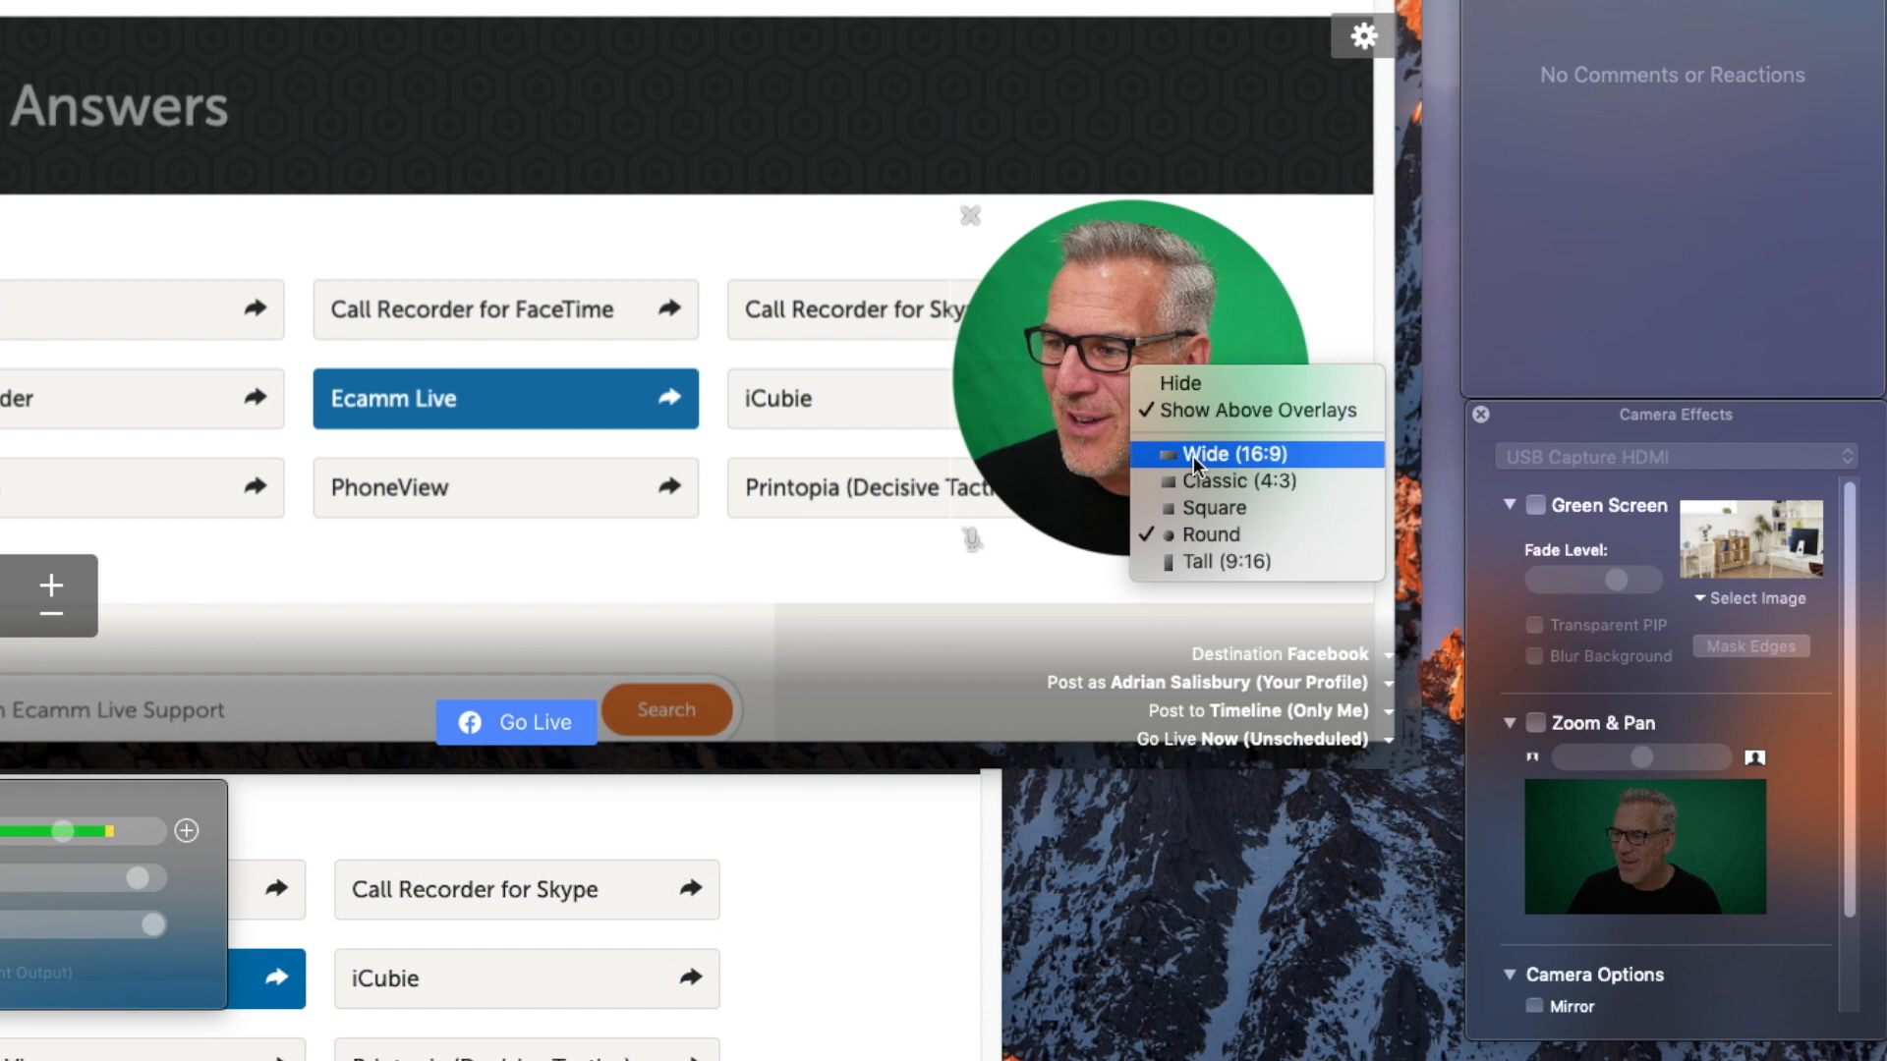
{"action": "left_click", "coordinate": [1230, 455]}
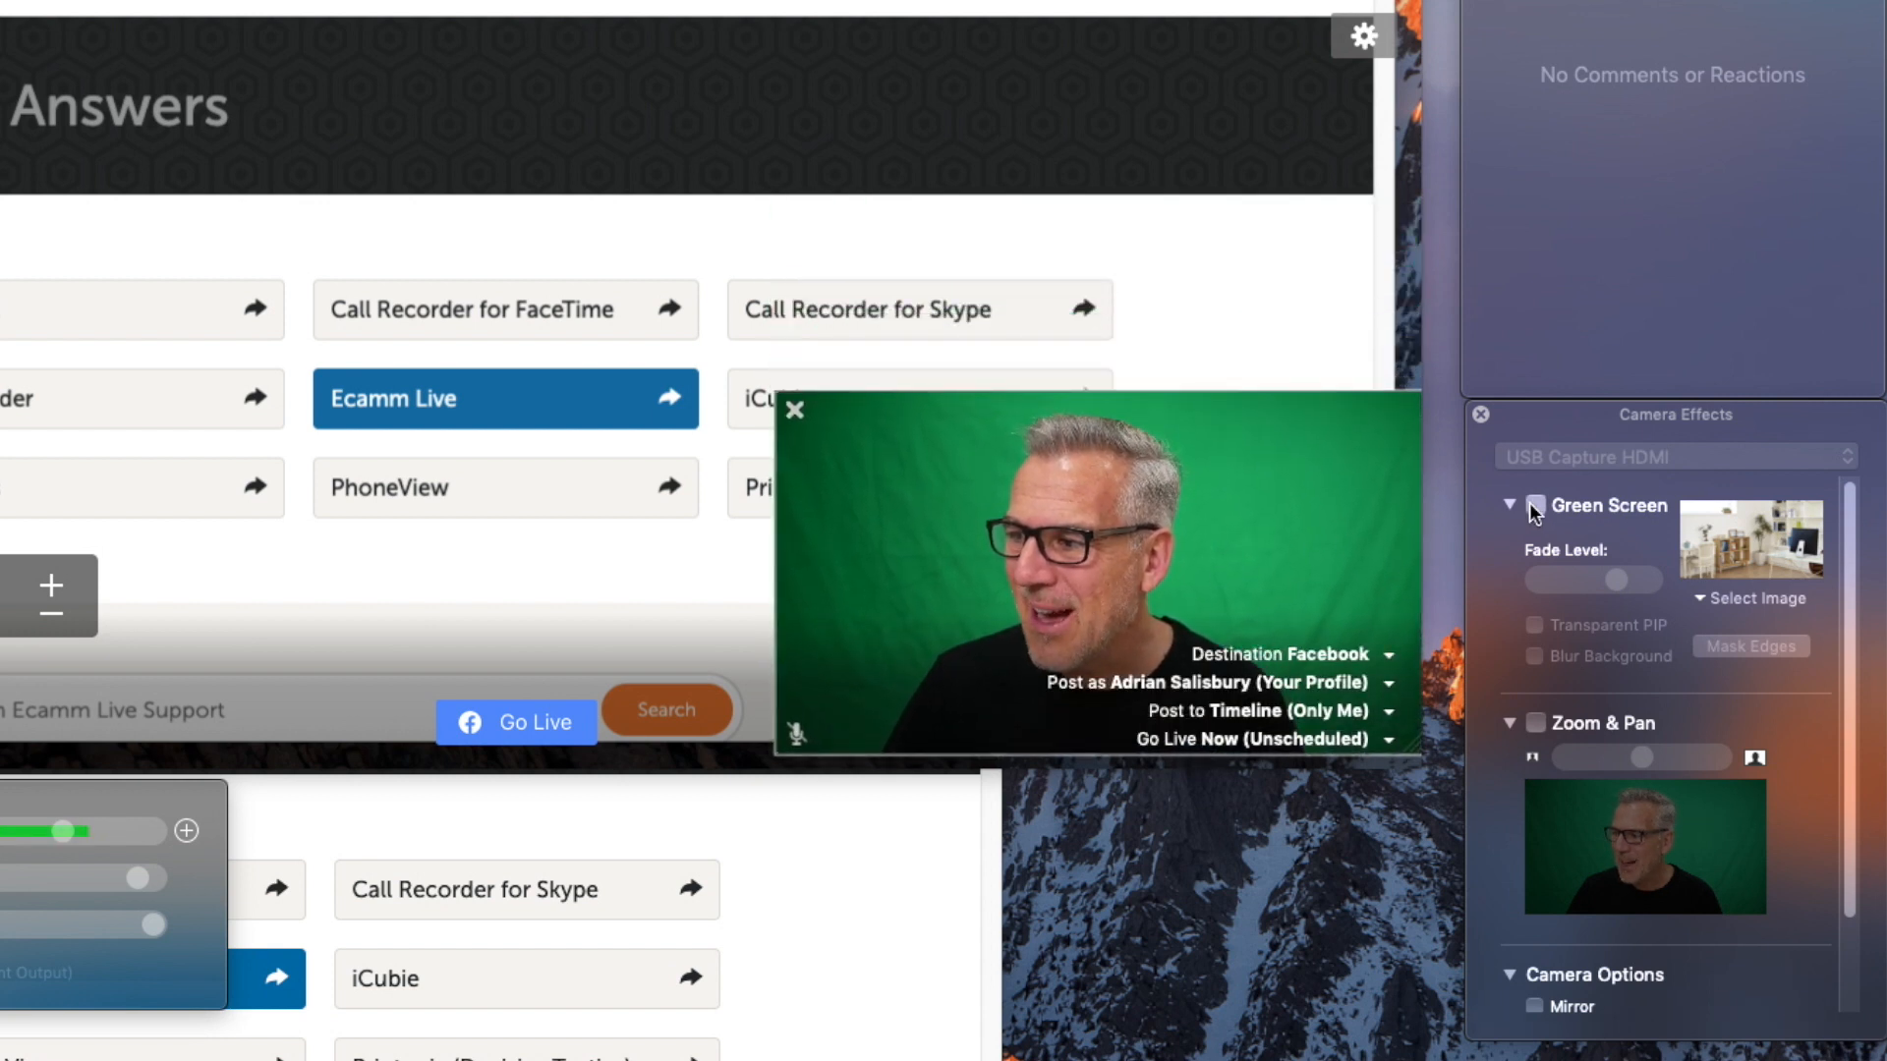
{"action": "left_click", "coordinate": [1535, 506]}
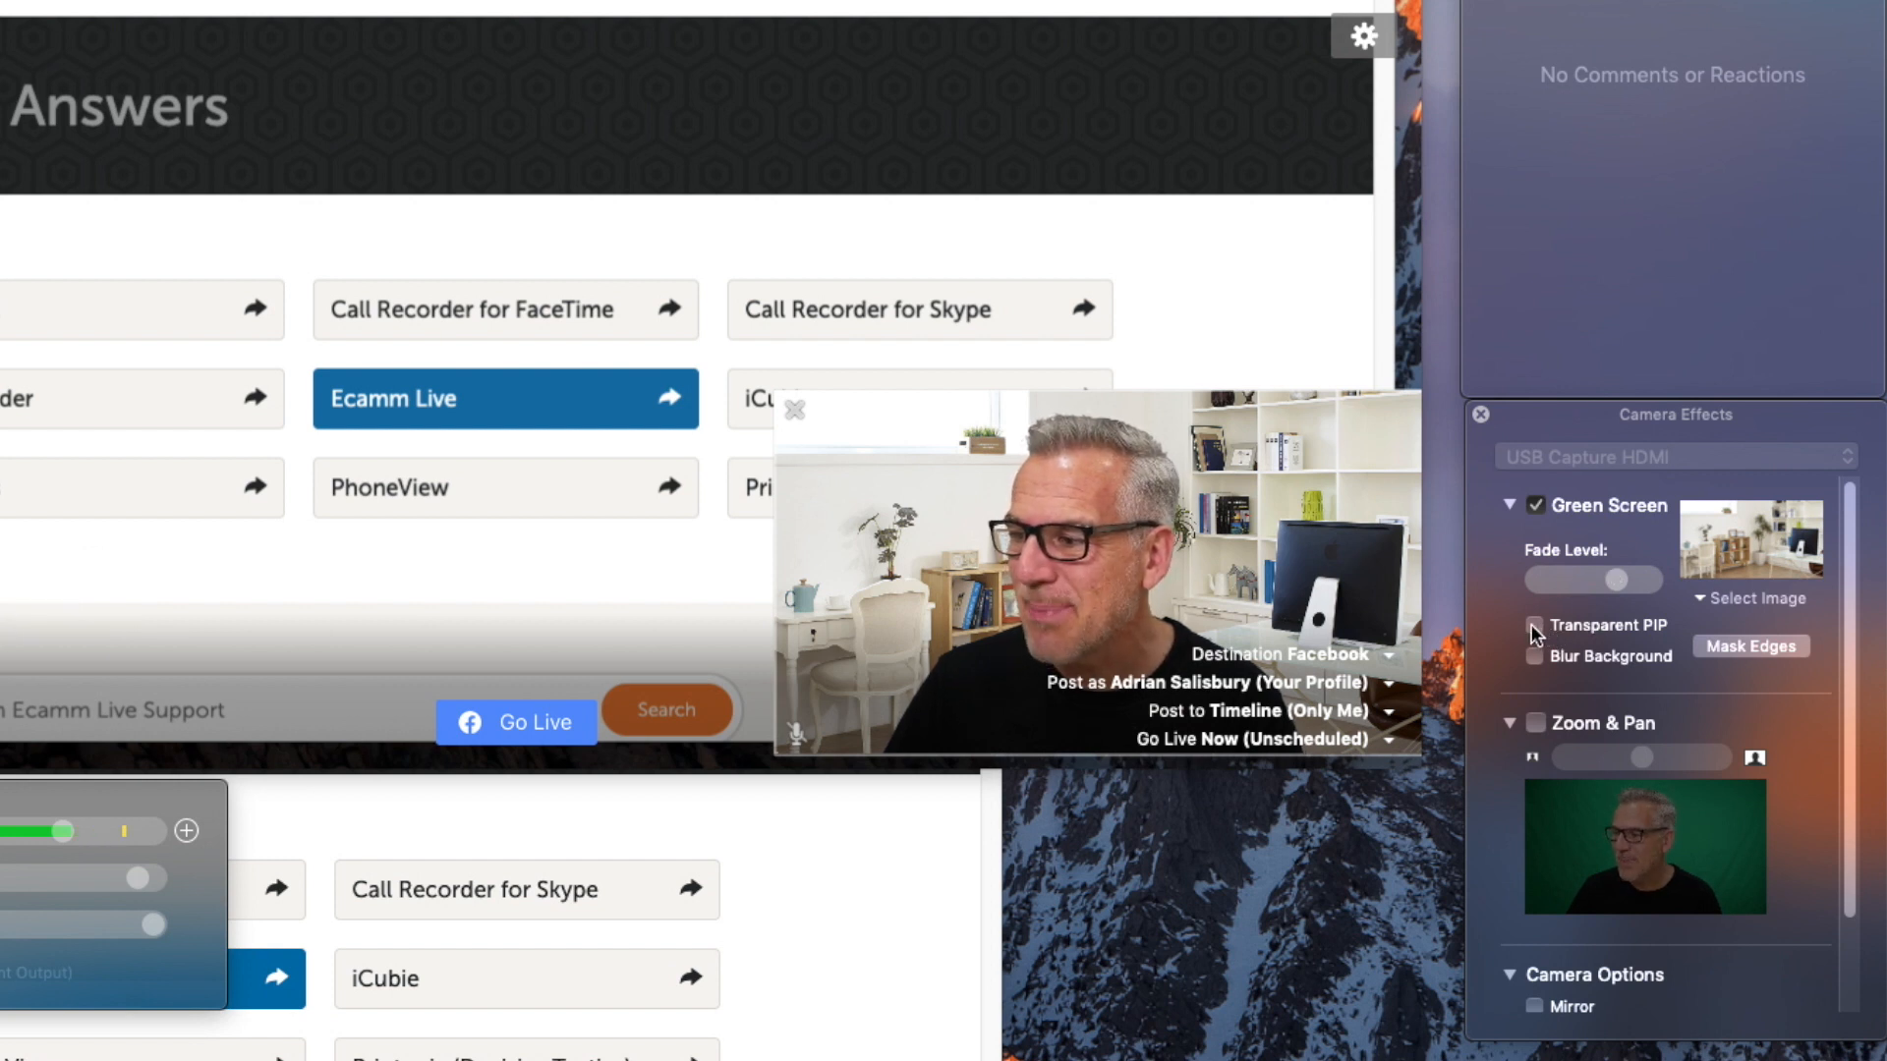
- Make the picture-in-picture background transparent so the presenter floats over the screen
{"action": "left_click", "coordinate": [1535, 625]}
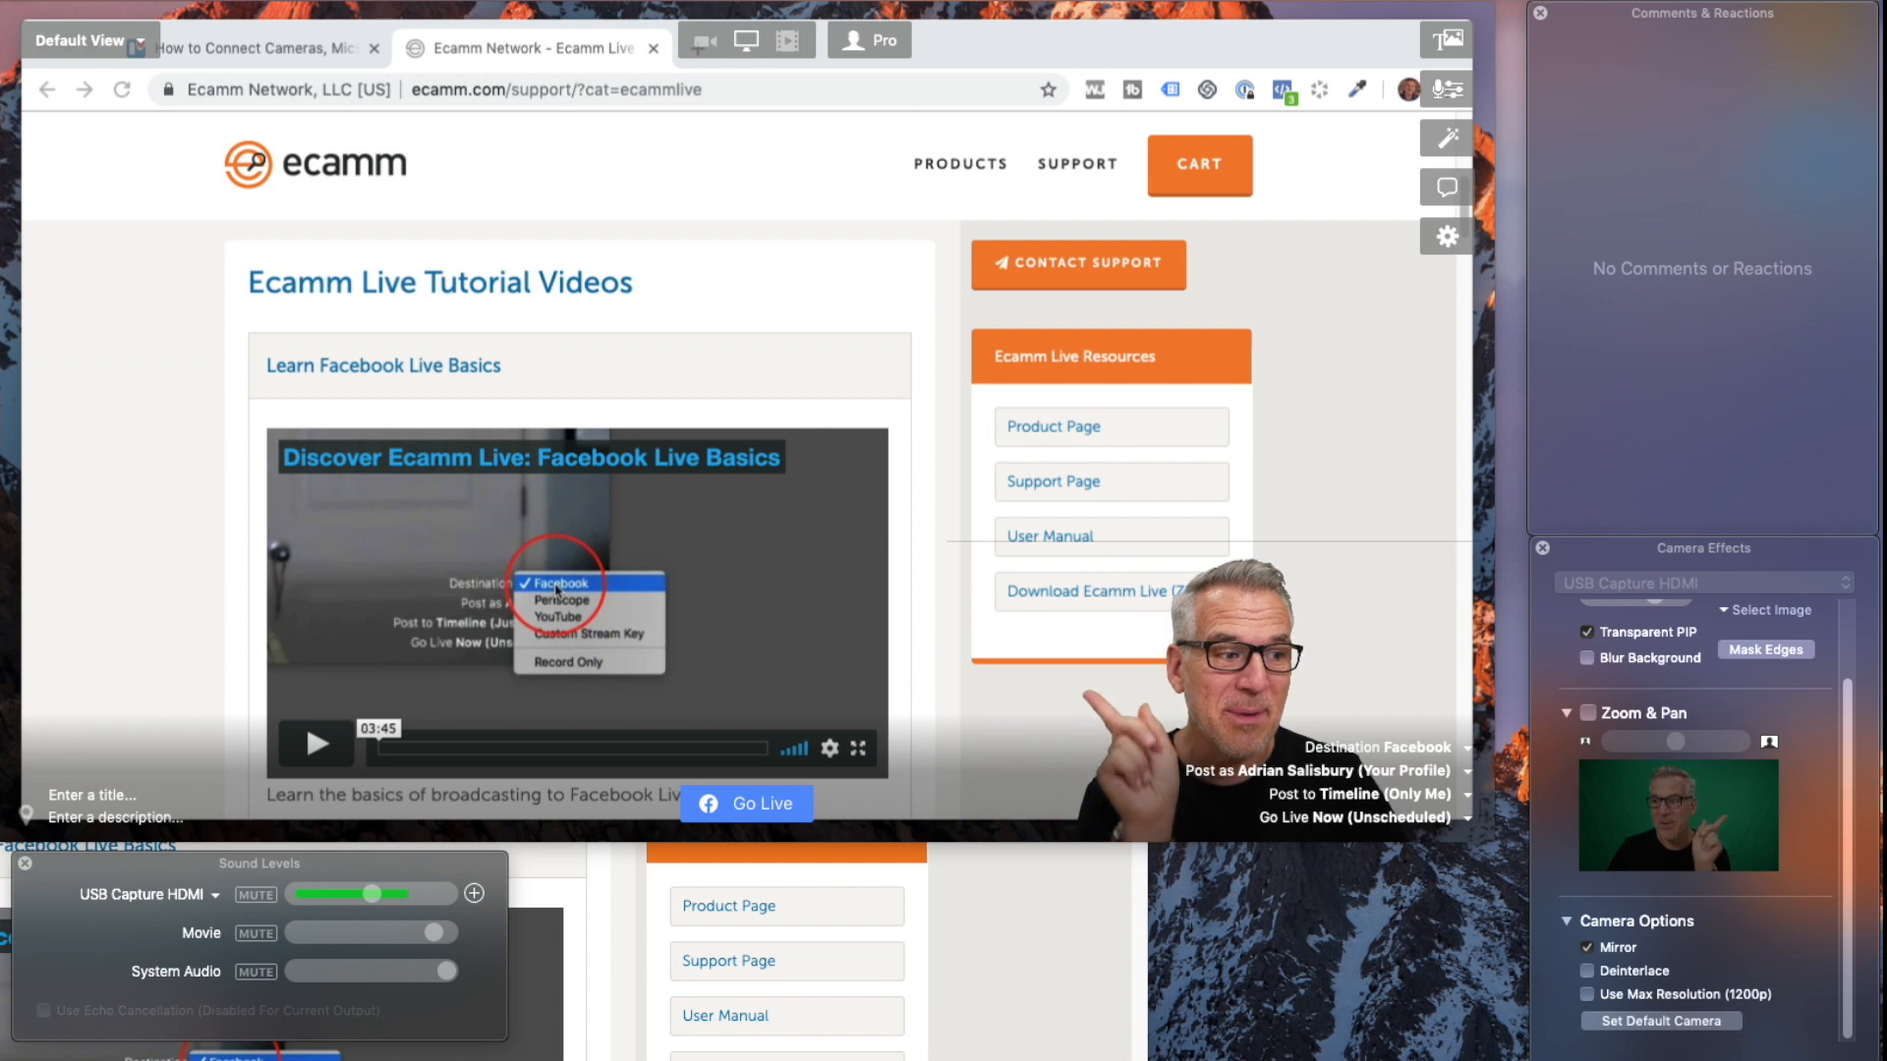
{"action": "scroll", "scroll_direction": "down", "scroll_amount": 3}
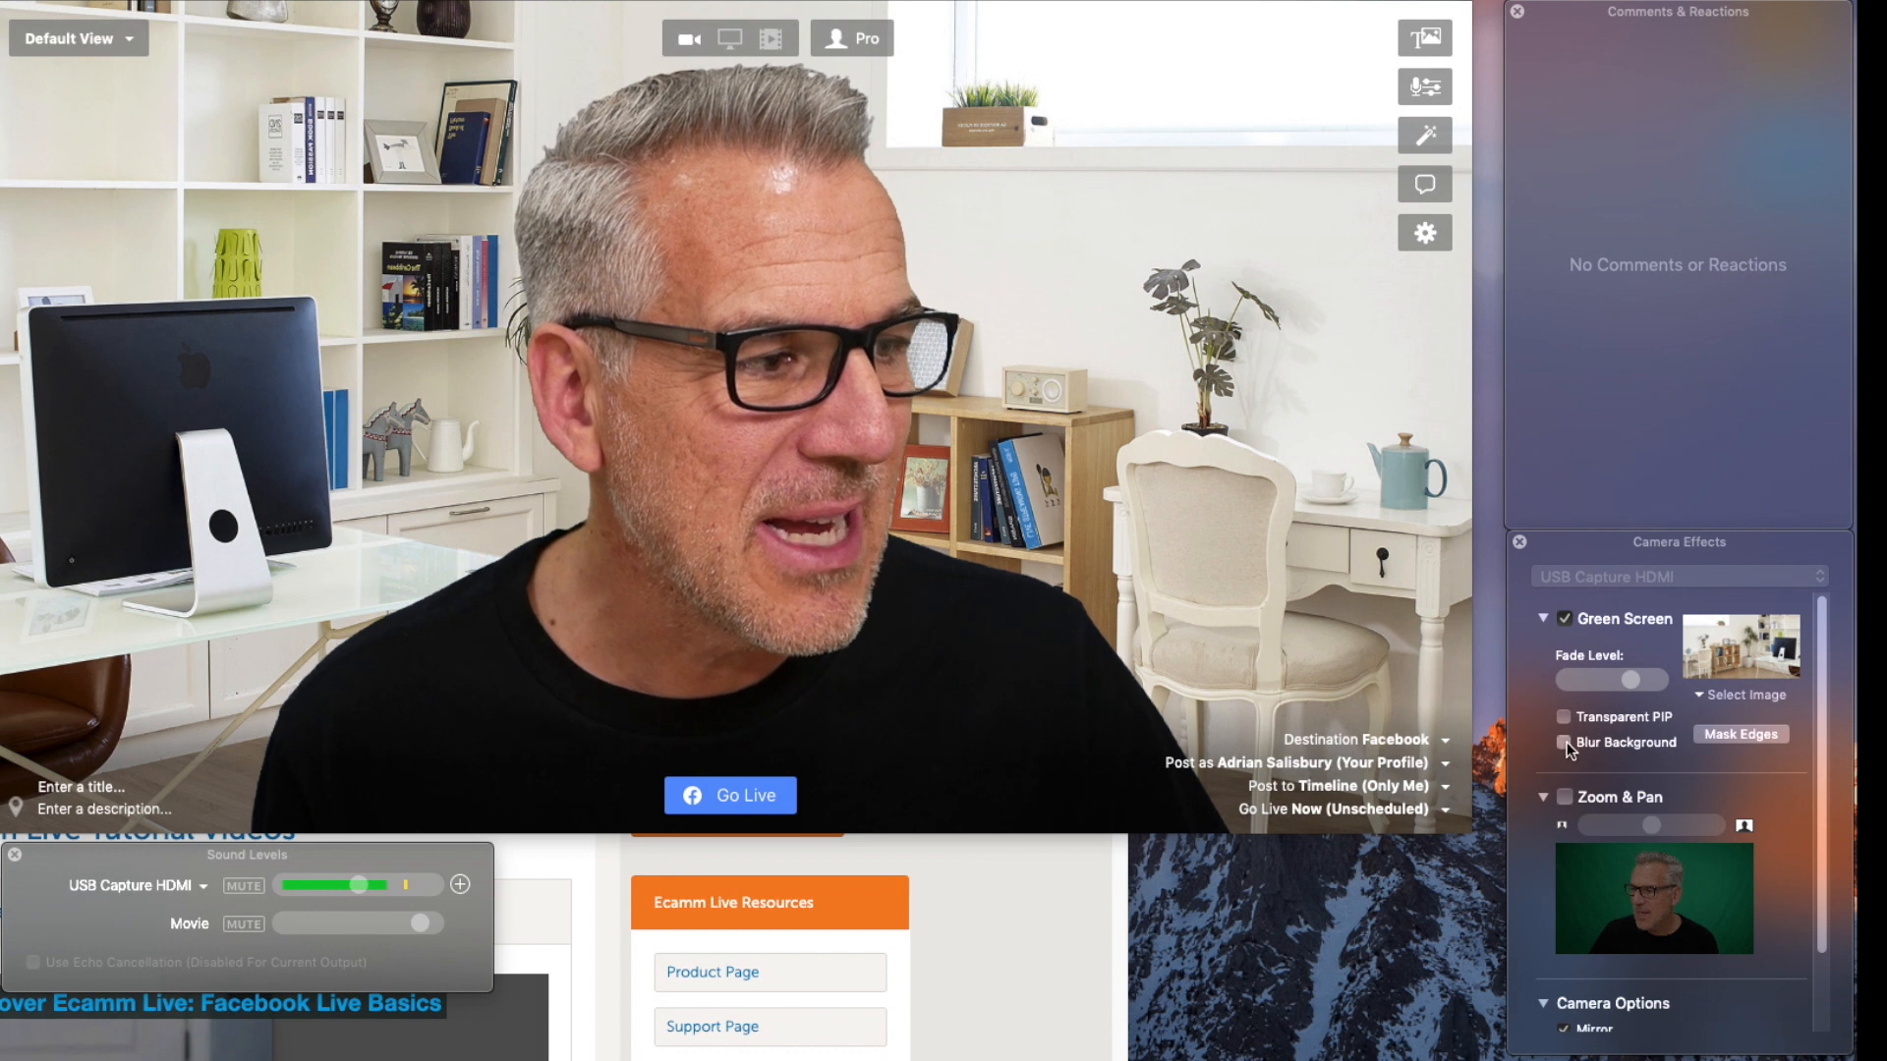
- Try Blur Background and the Bricks image, then switch Green Screen keying off
{"action": "left_click", "coordinate": [1565, 743]}
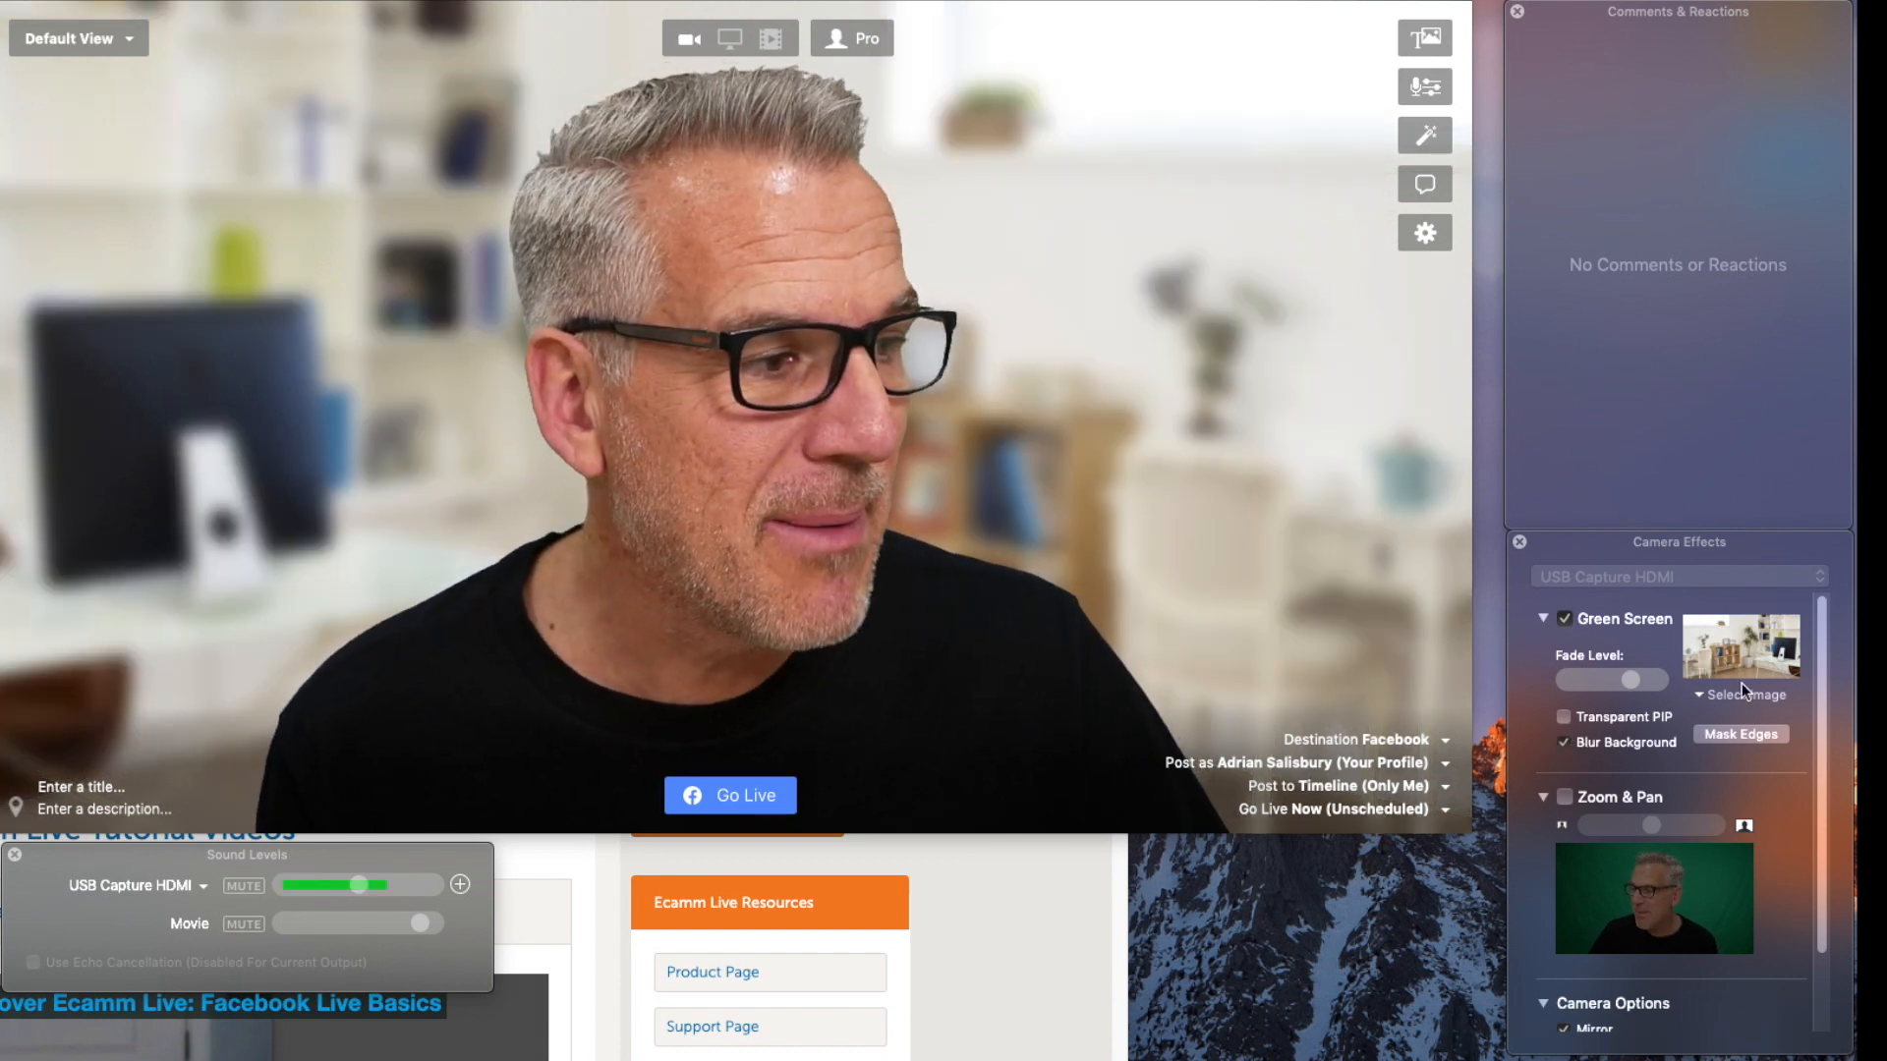
{"action": "left_click", "coordinate": [1739, 651]}
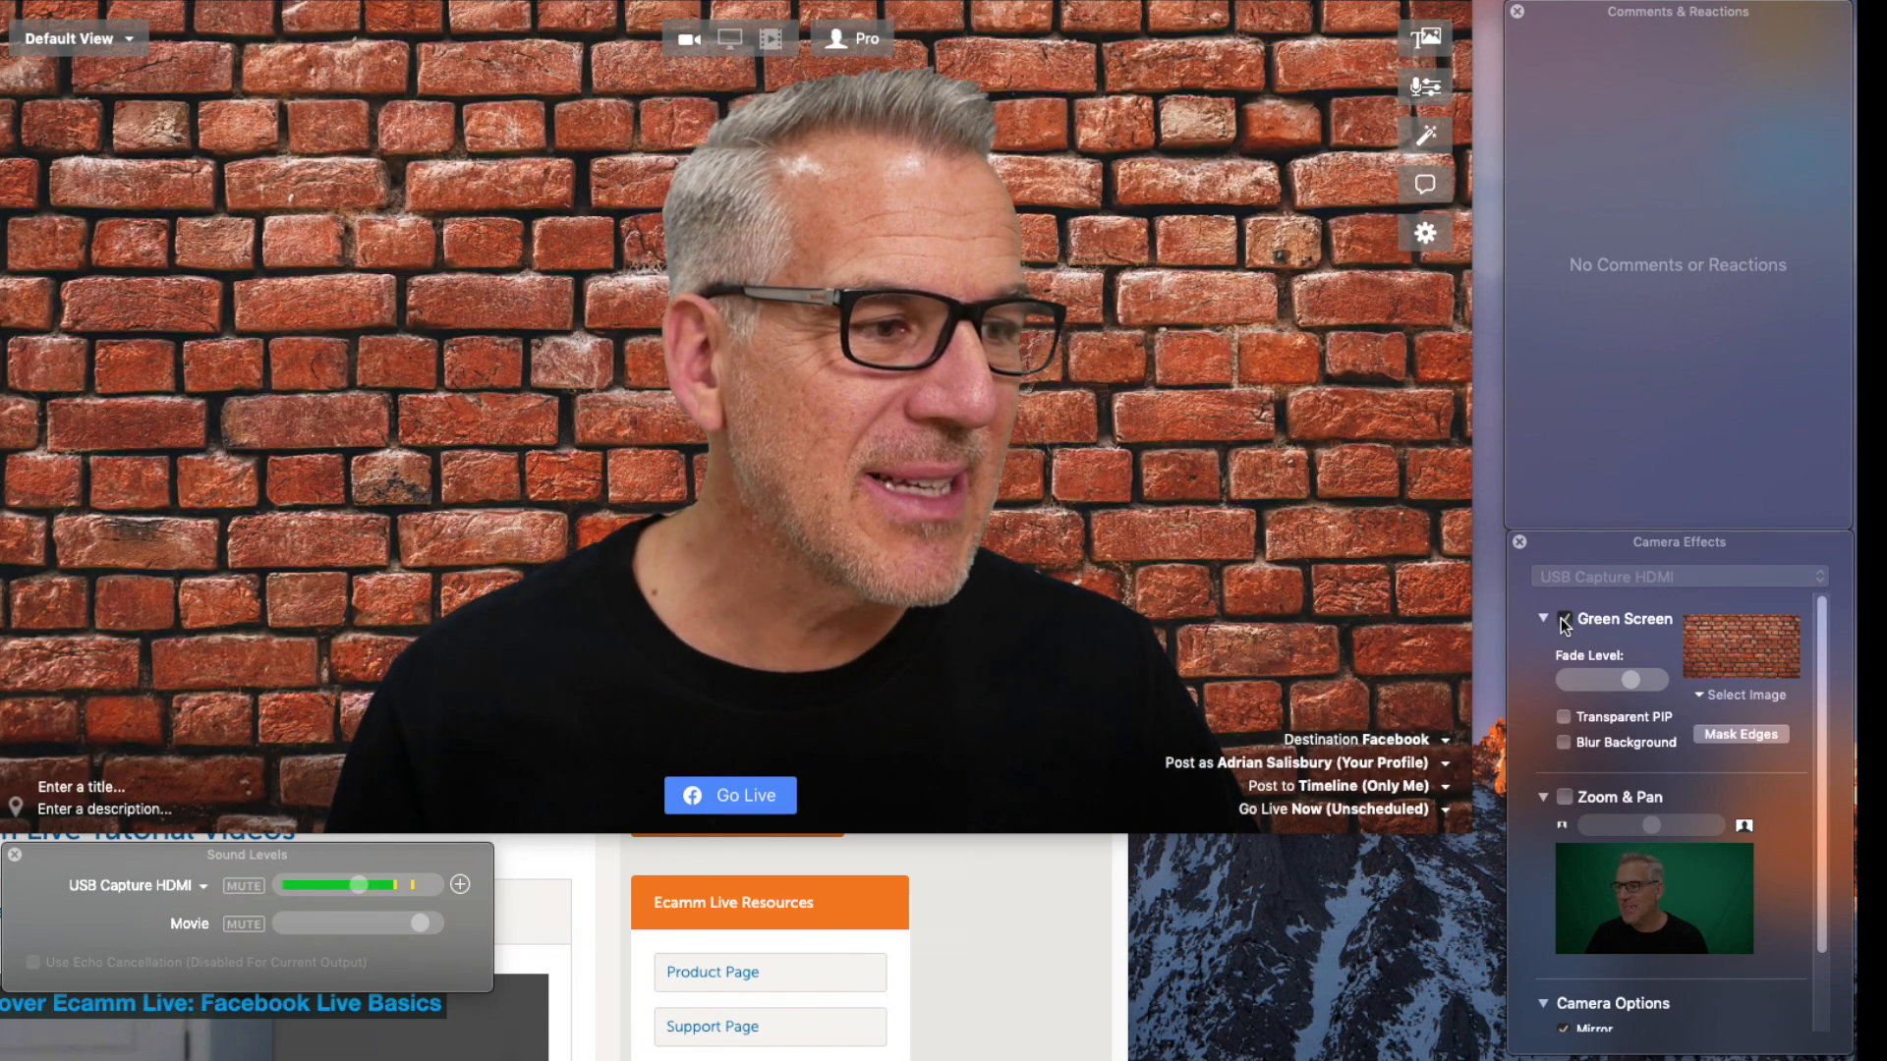
{"action": "left_click", "coordinate": [1565, 619]}
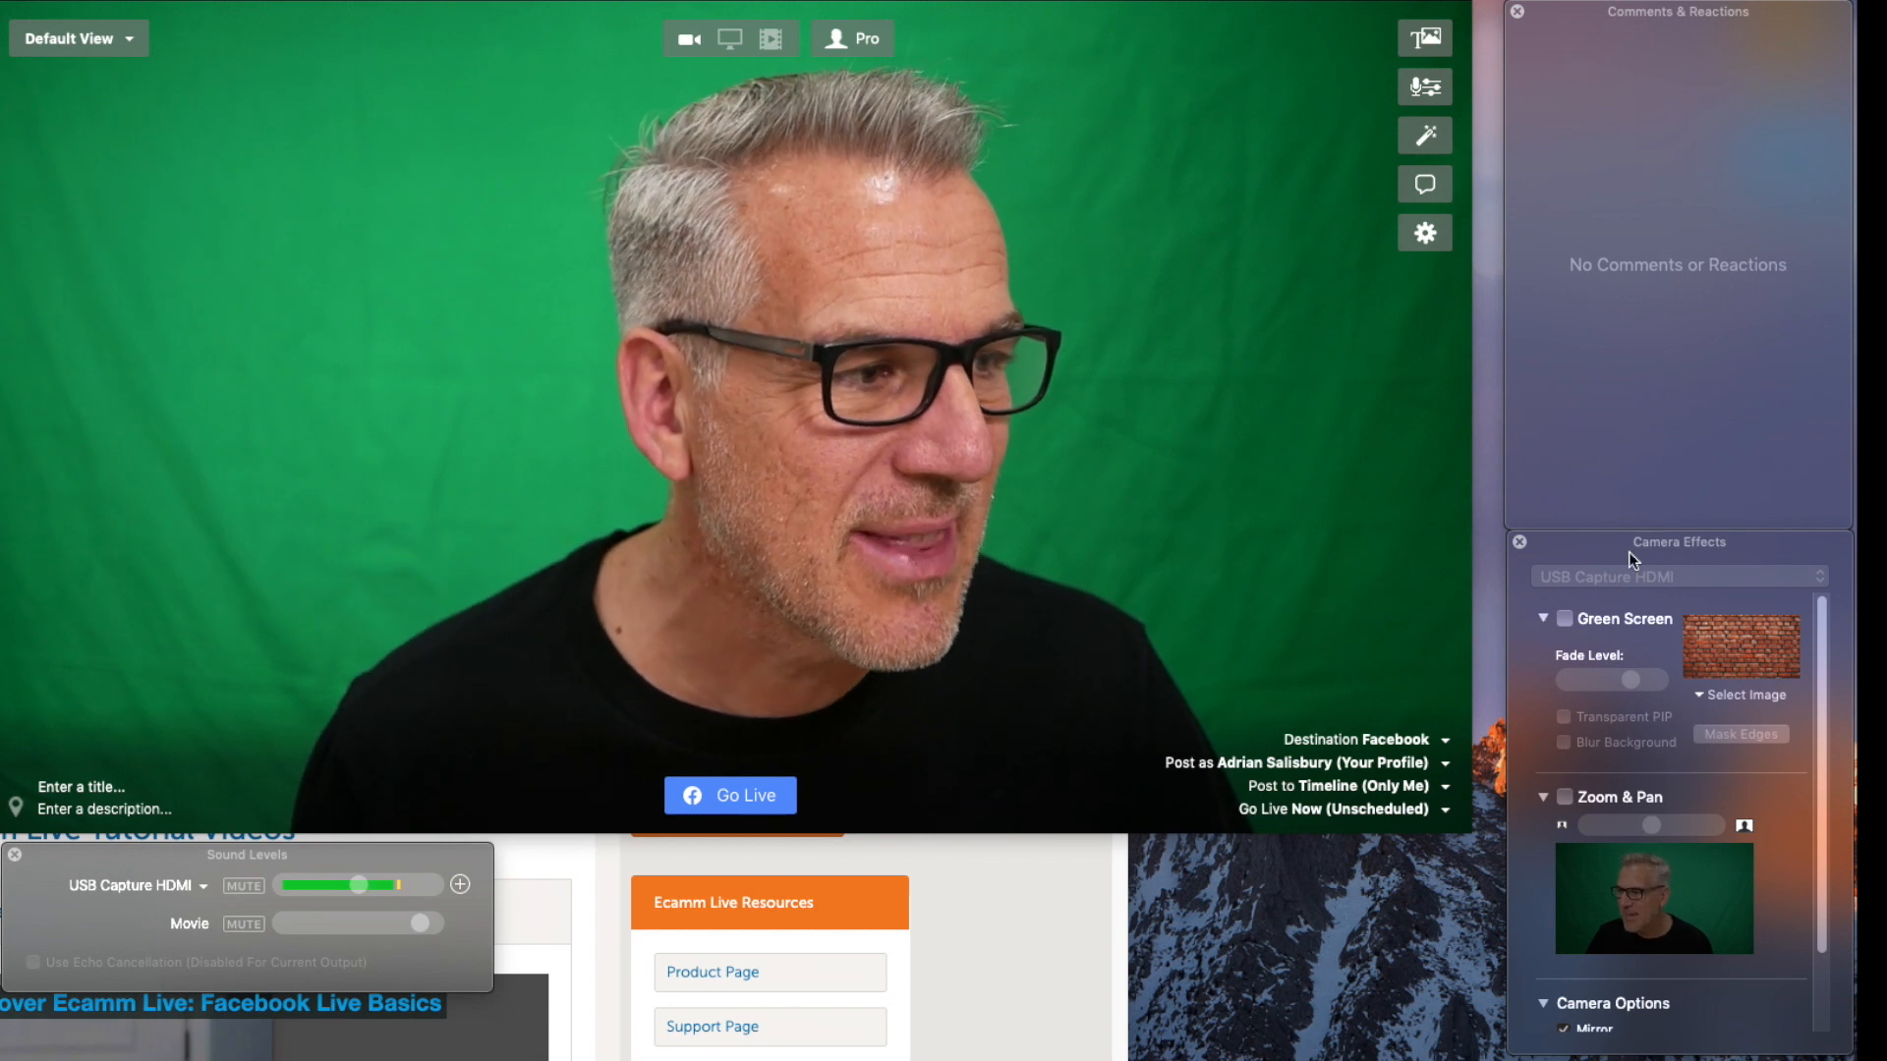